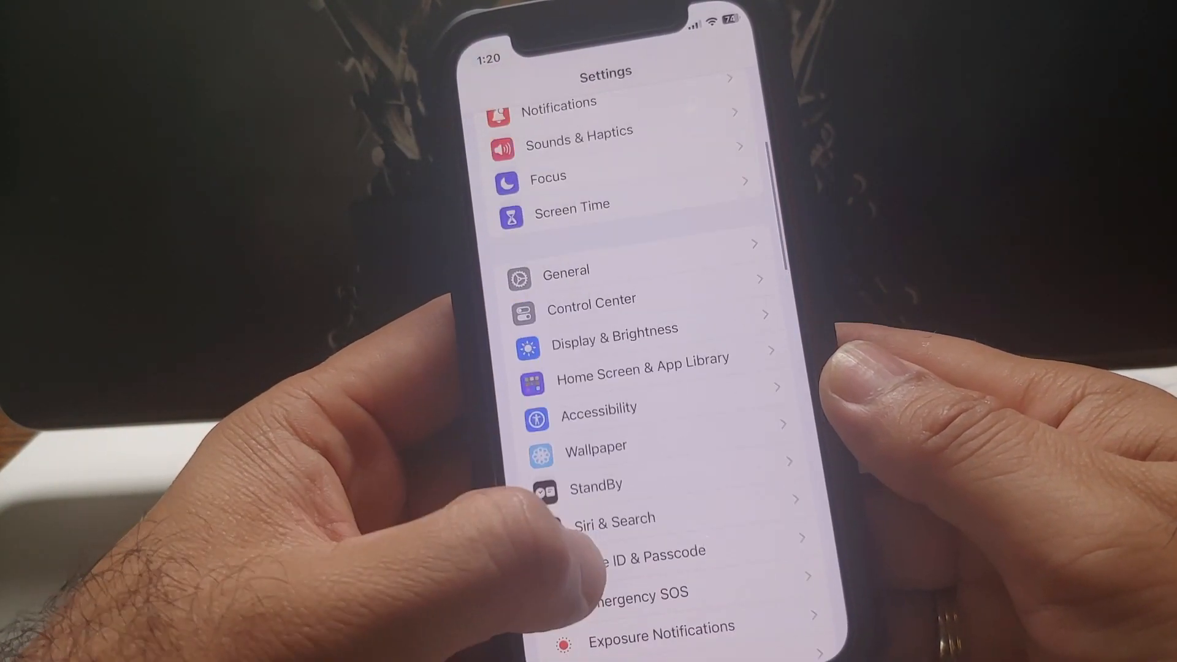
# - Scroll down to StandBy and confirm the StandBy toggle is switched on
pyautogui.scroll(-3)
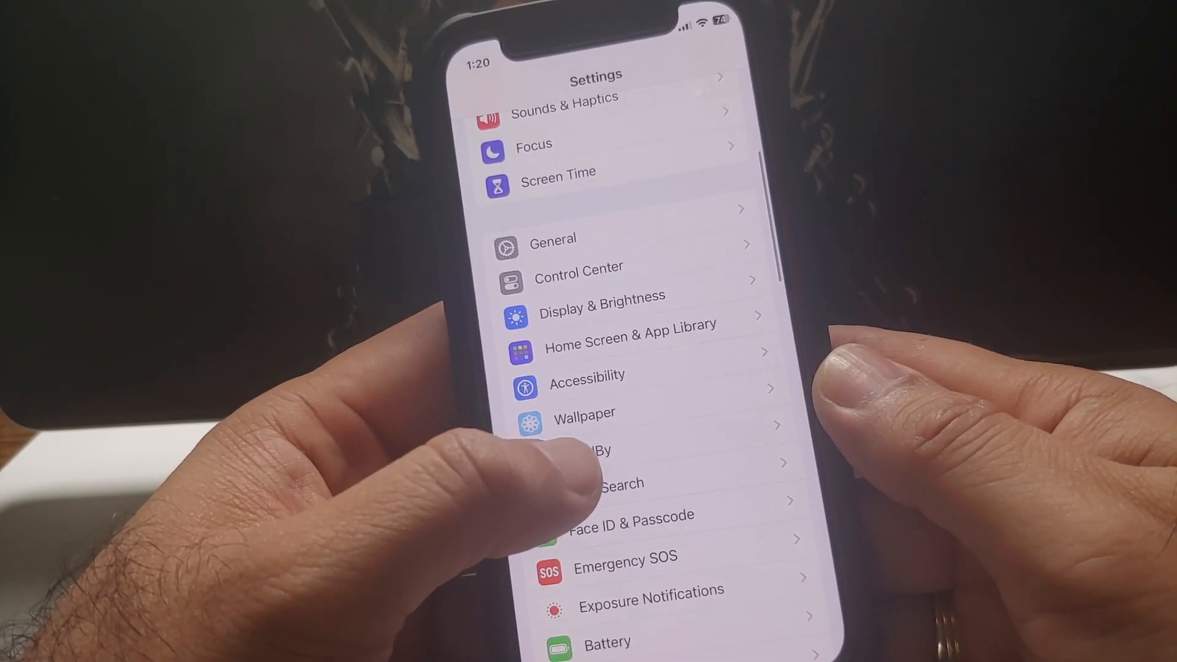
pyautogui.click(597, 450)
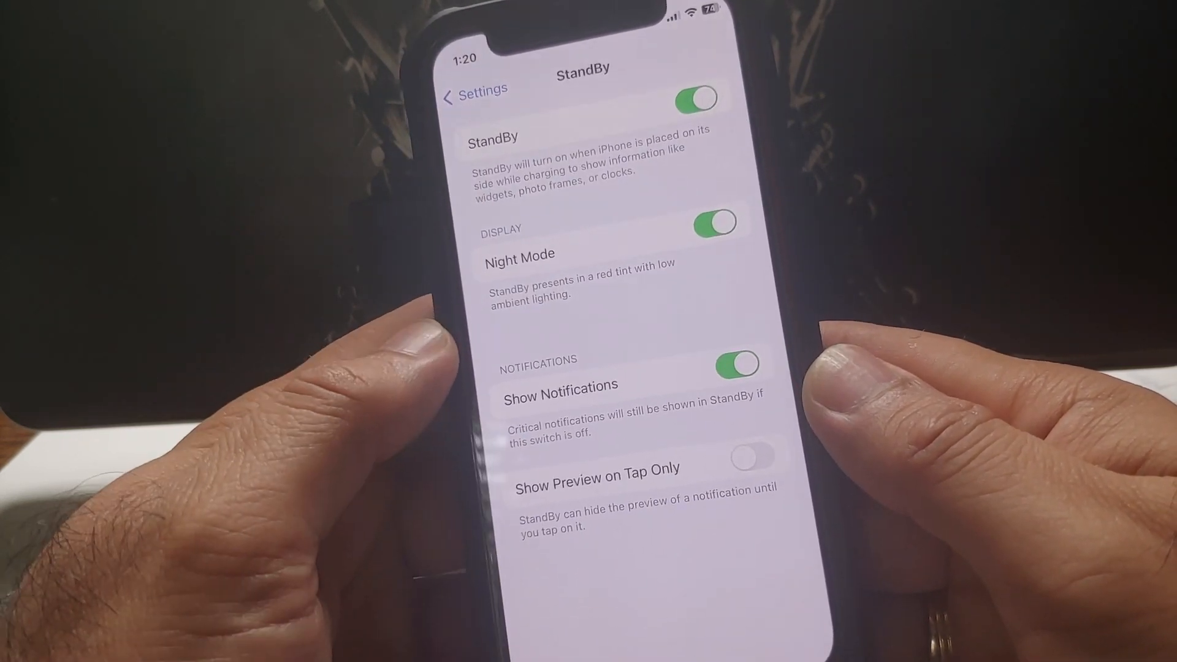
pyautogui.click(473, 90)
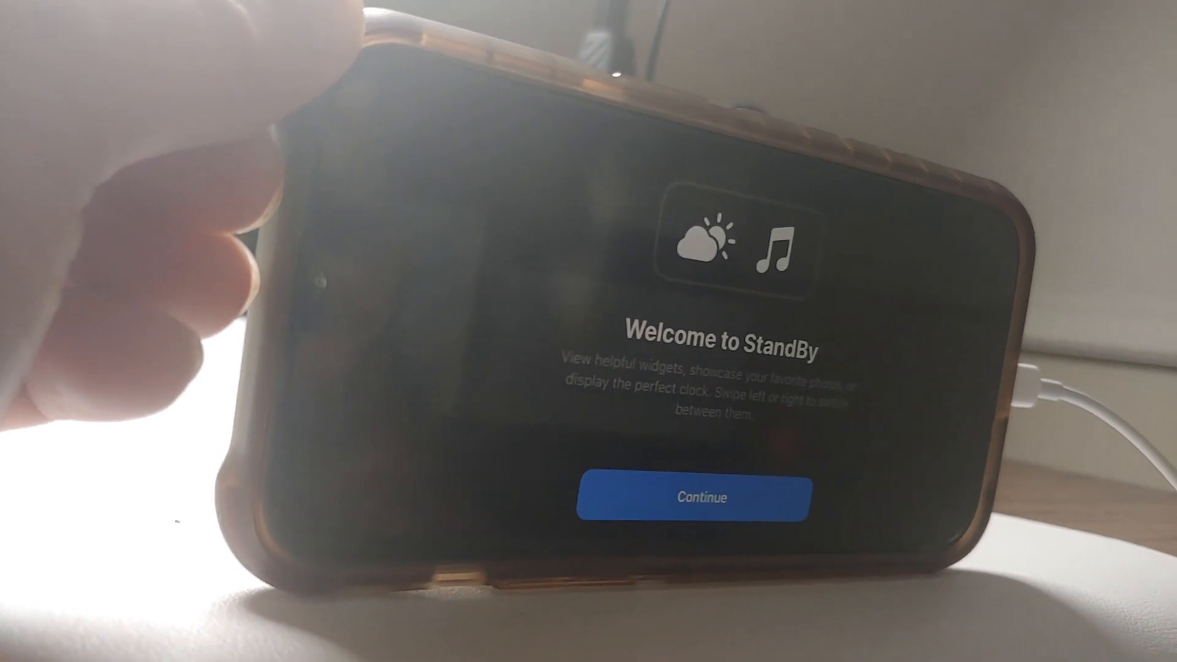
pyautogui.click(696, 498)
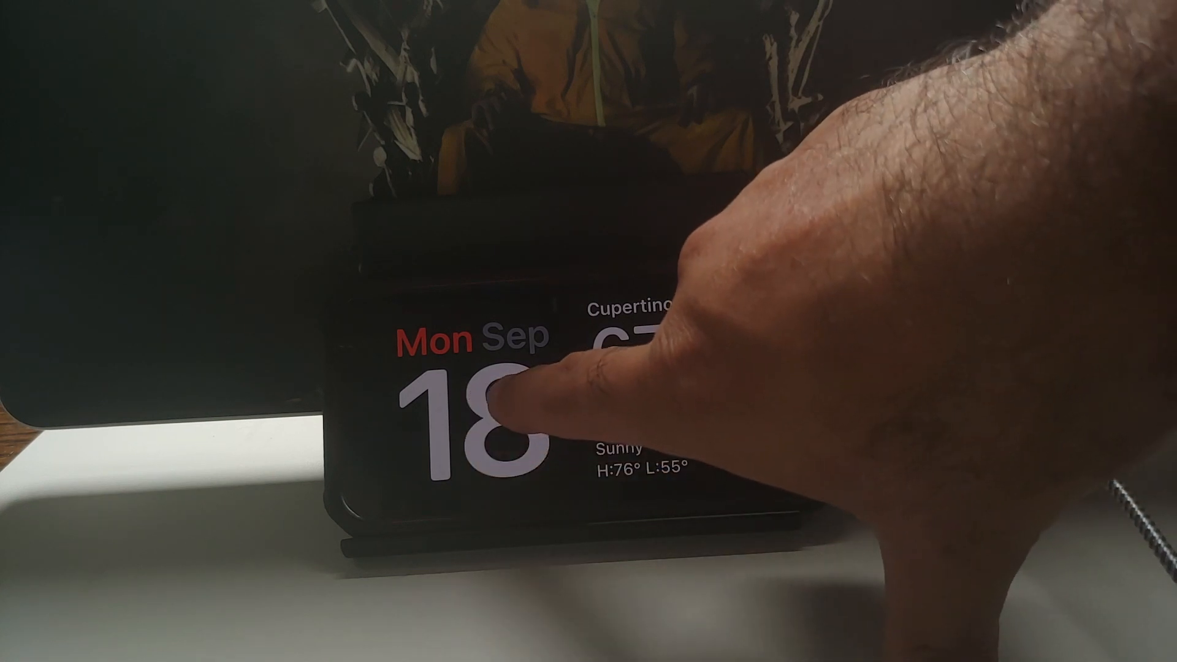
# - Touch and hold the calendar widget to enter widget-stack edit mode
pyautogui.click(496, 406)
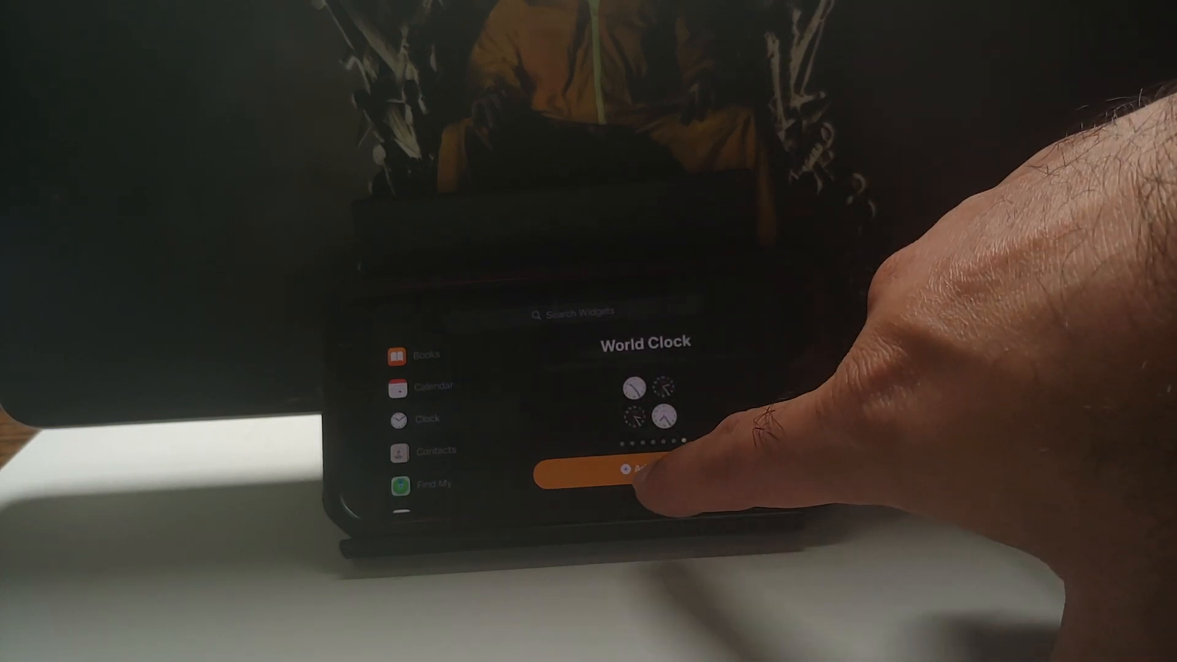
# - Add the World Clock widget (Cupertino, Tokyo, Sydney, Paris) to the stack
pyautogui.click(641, 466)
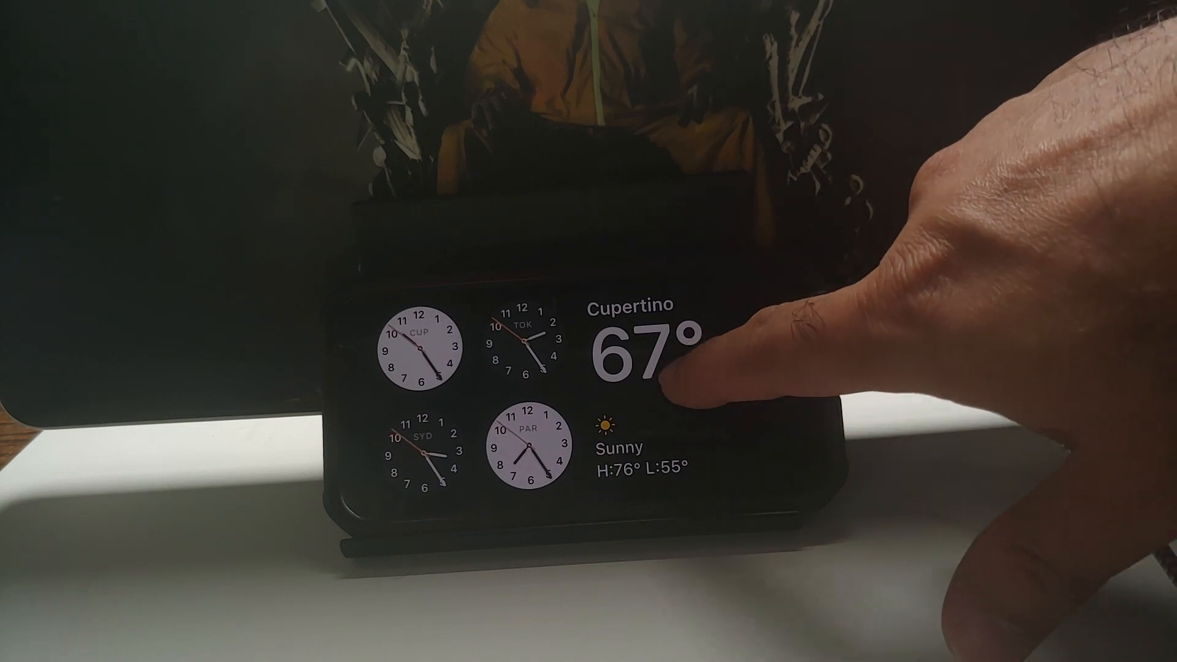
# - Touch and hold the Cupertino weather widget to edit its stack
pyautogui.click(654, 368)
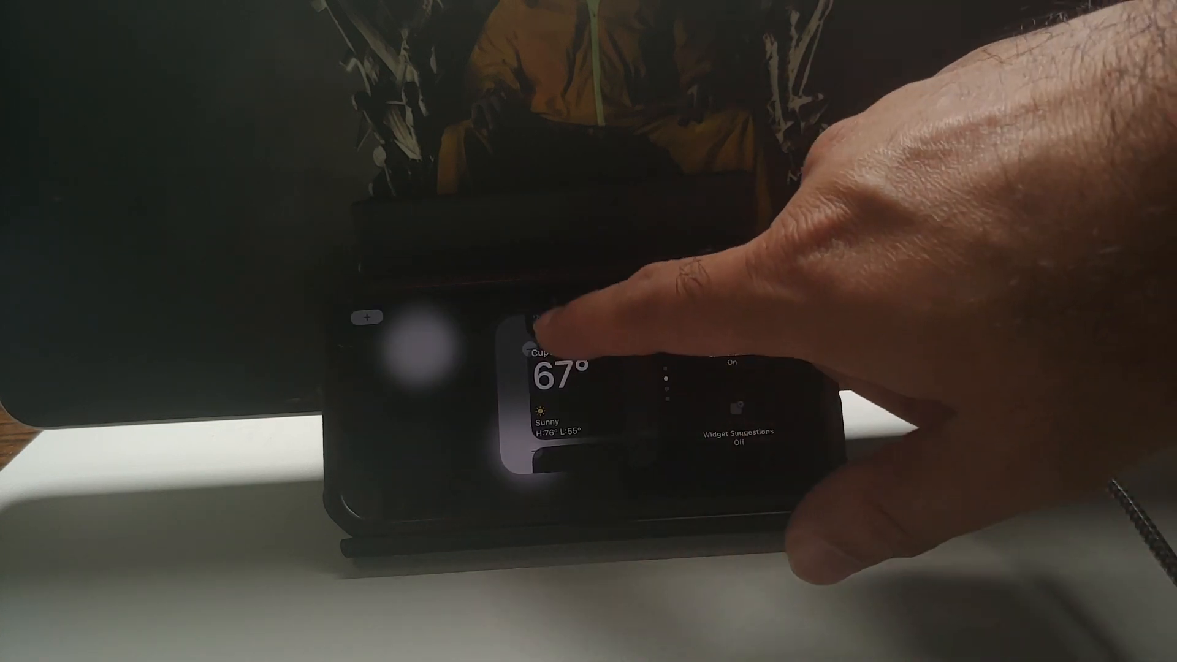